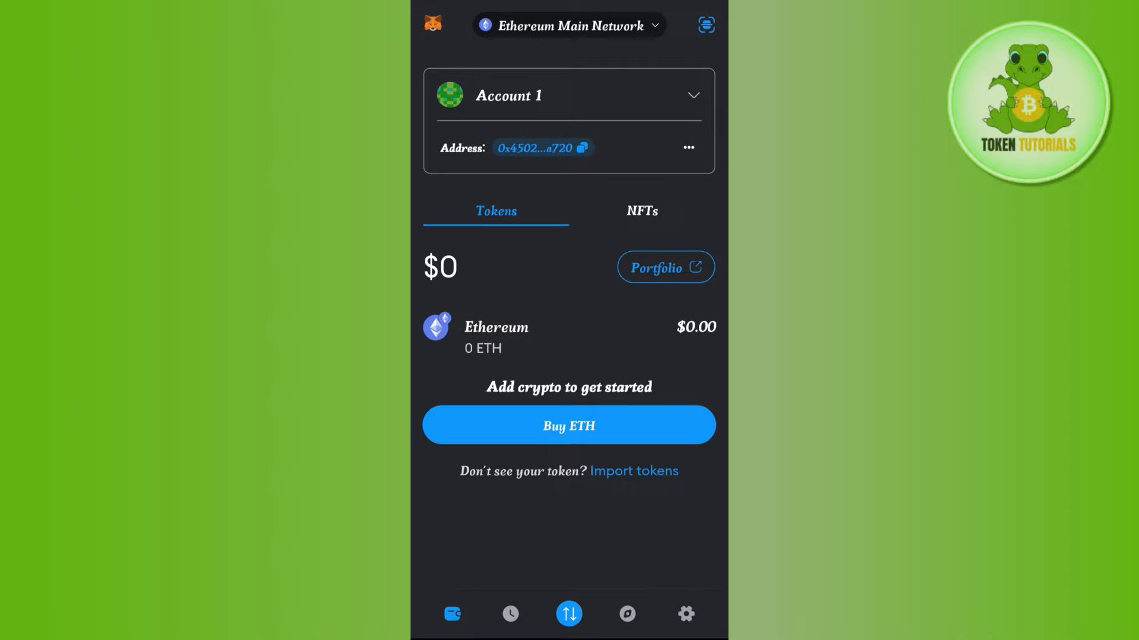
# Keep Ethereum Main Network, start buying ETH, and search 'India' as the region.
pyautogui.click(569, 25)
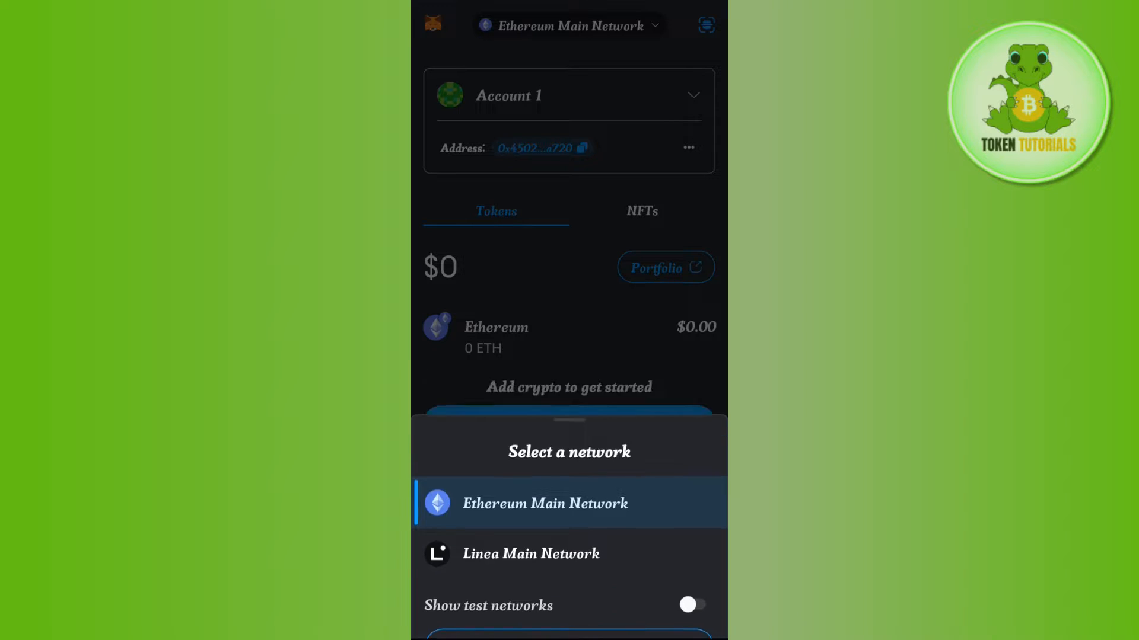
pyautogui.click(569, 504)
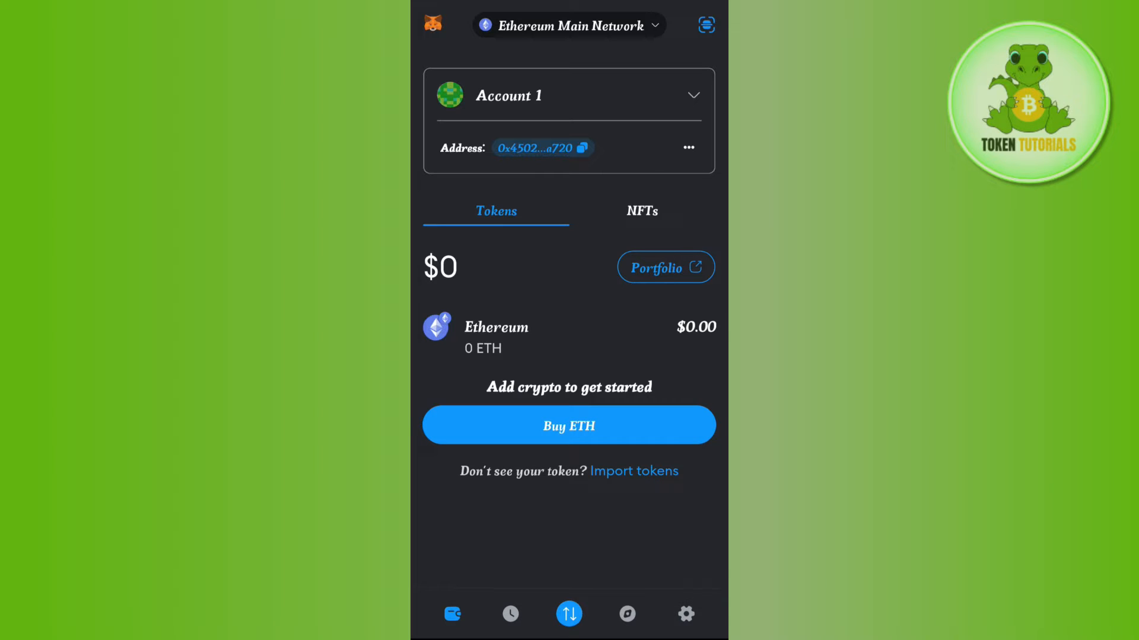
pyautogui.click(568, 426)
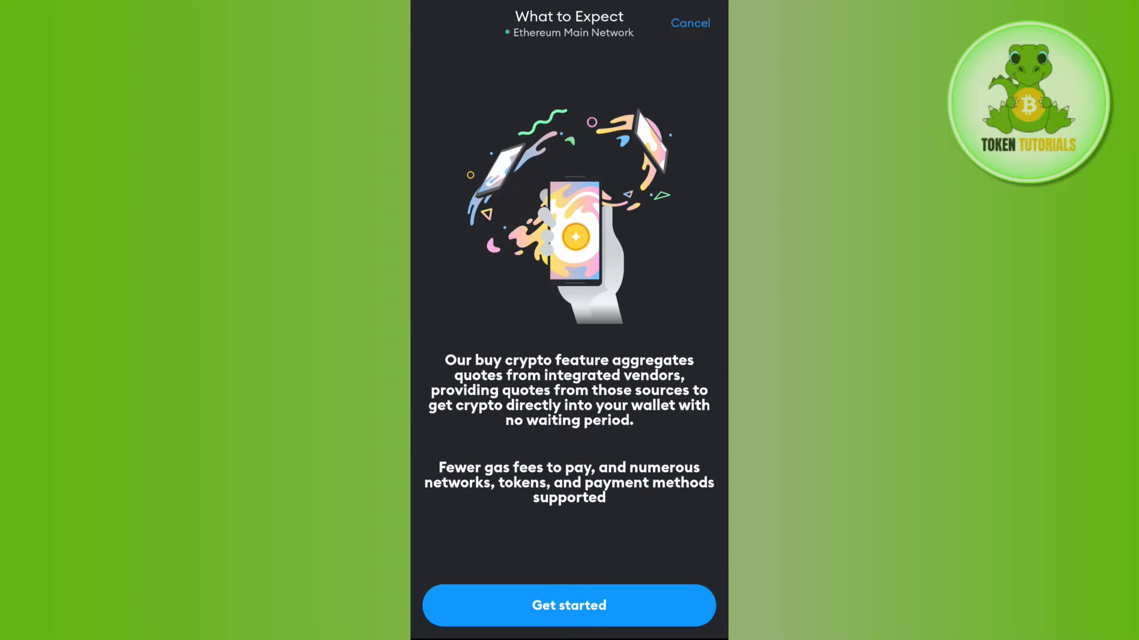
pyautogui.click(568, 604)
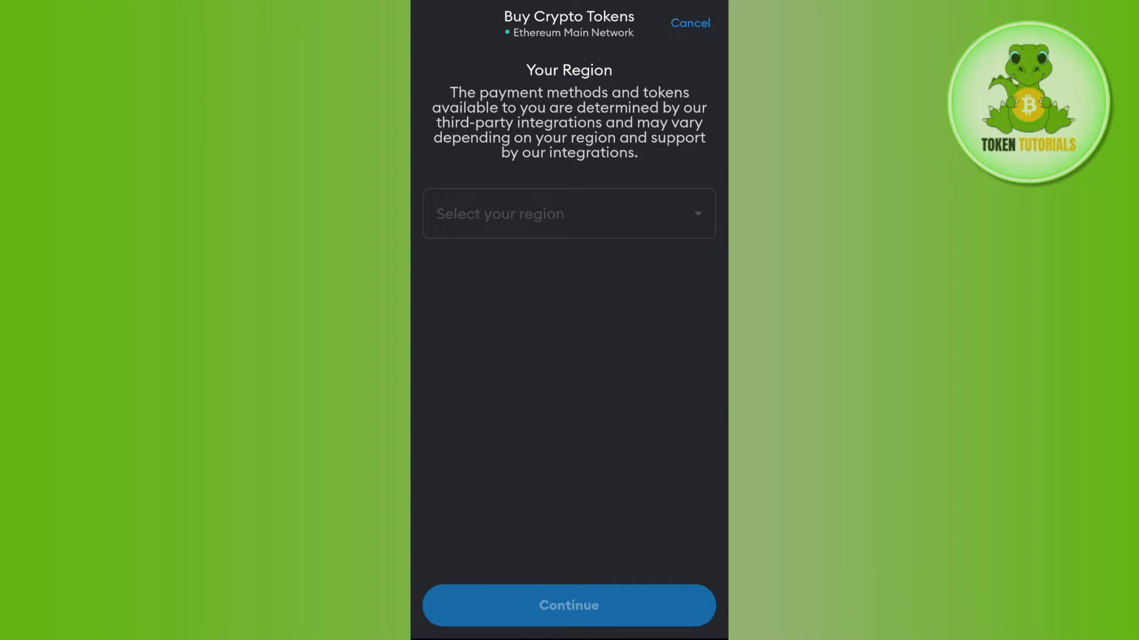
pyautogui.write('India')
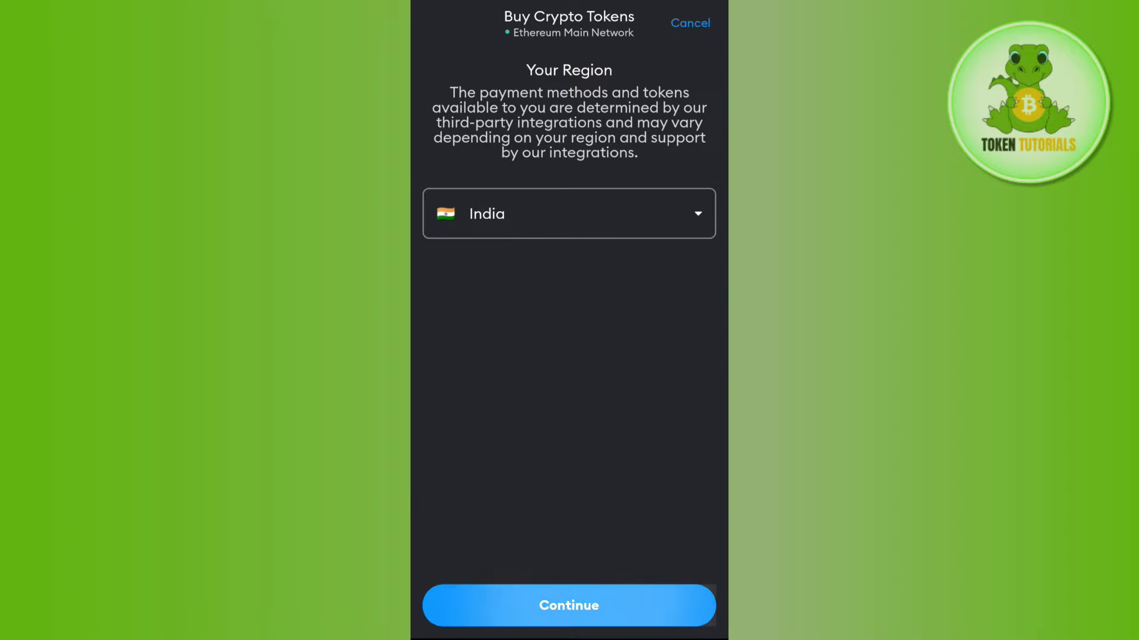
# Confirm India as the region and choose Debit or Credit card payment.
pyautogui.click(568, 606)
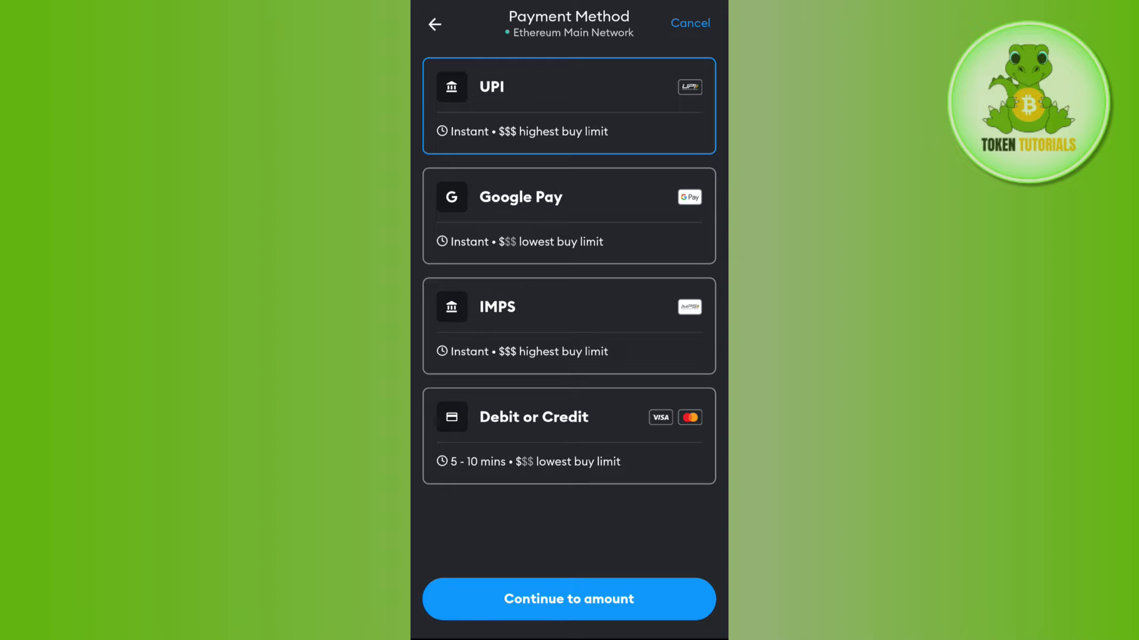
pyautogui.click(568, 436)
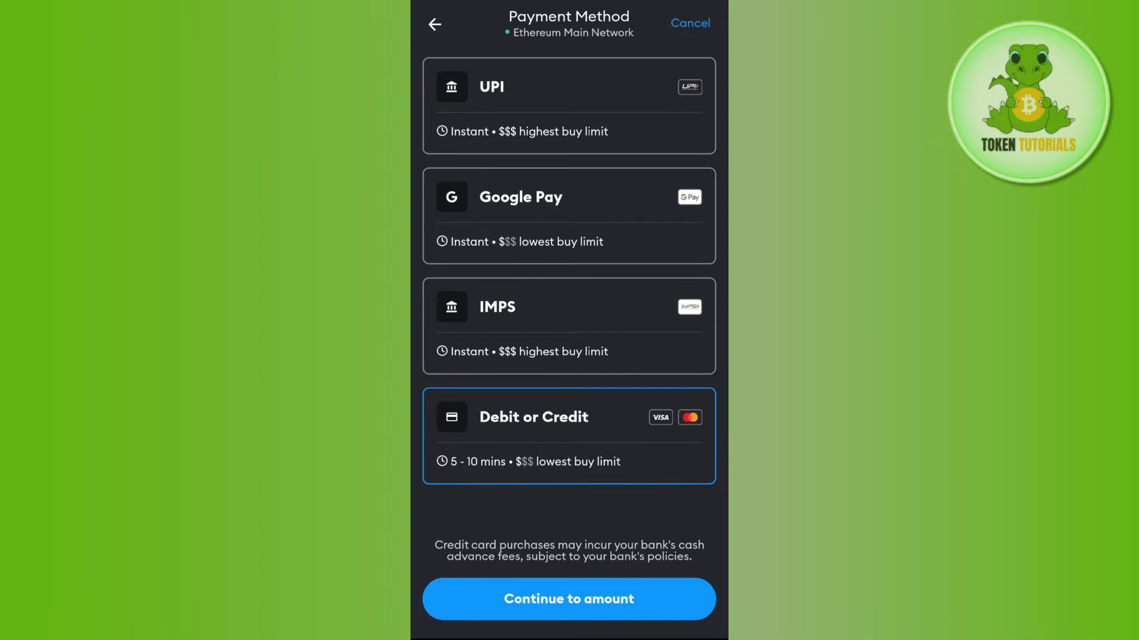
pyautogui.scroll(-3)
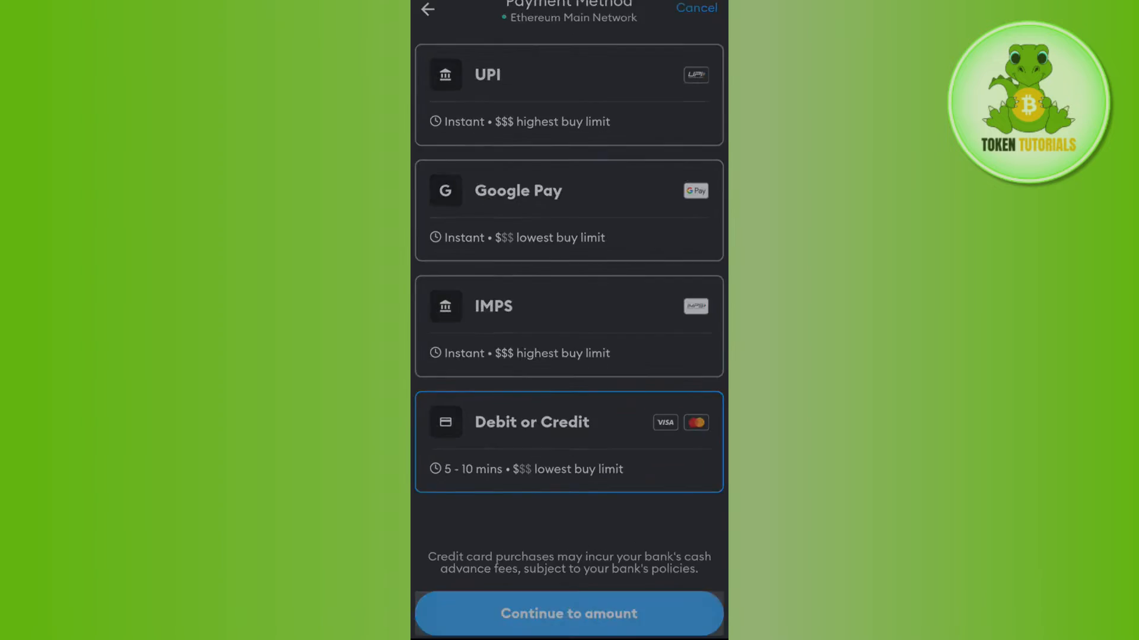
# Enter a ₹20,000 INR purchase amount and fetch ETH quotes.
pyautogui.click(569, 613)
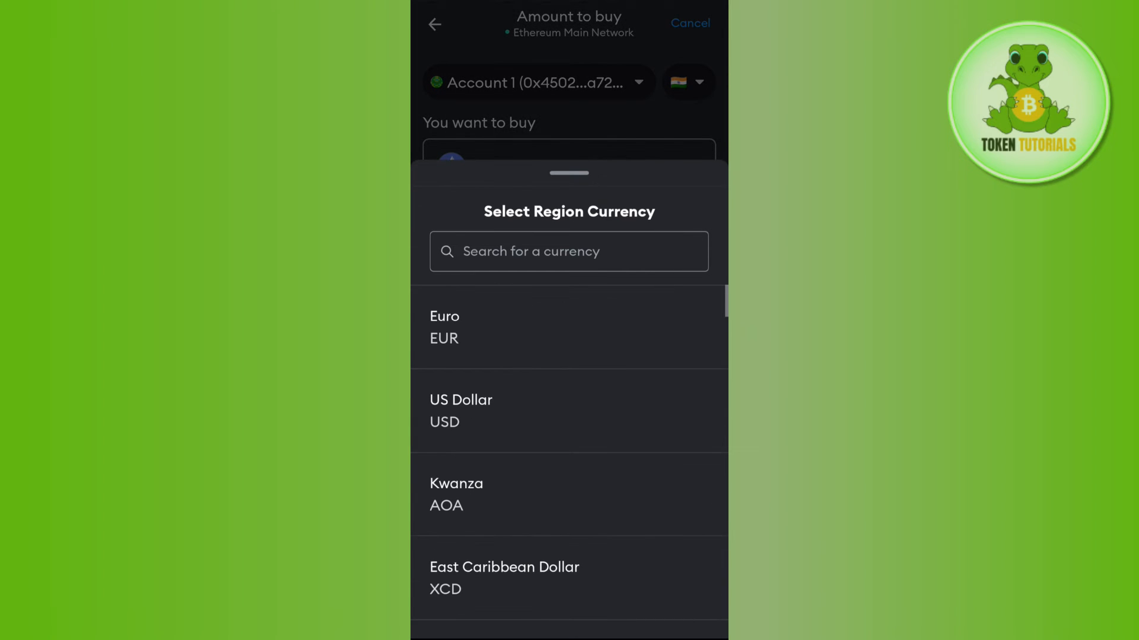
pyautogui.scroll(-3)
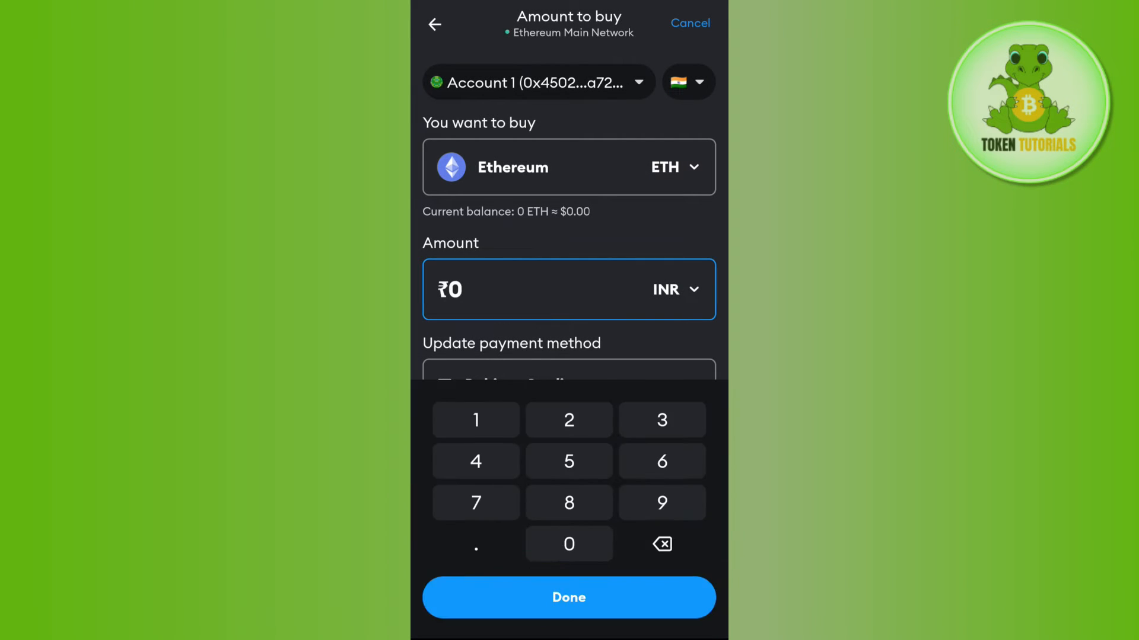
pyautogui.click(569, 544)
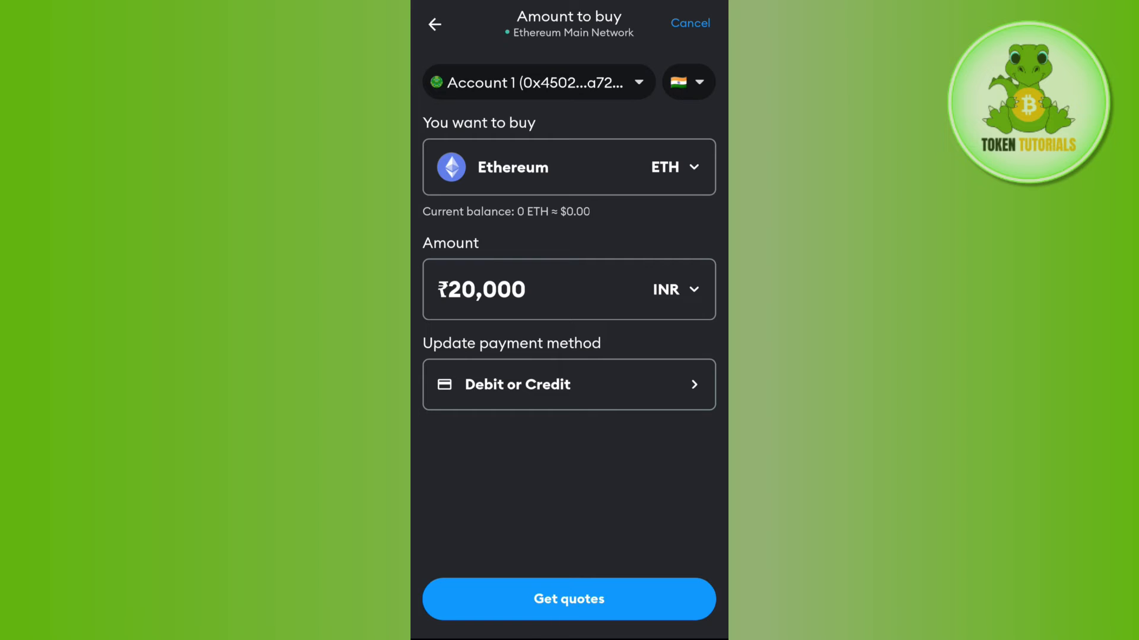
pyautogui.click(569, 599)
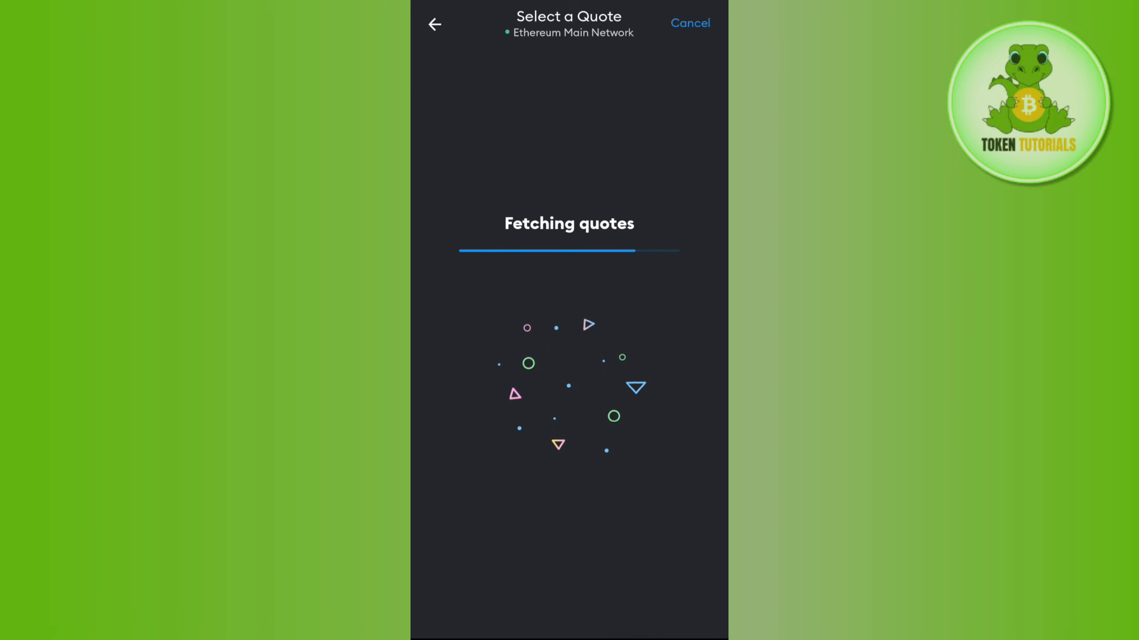